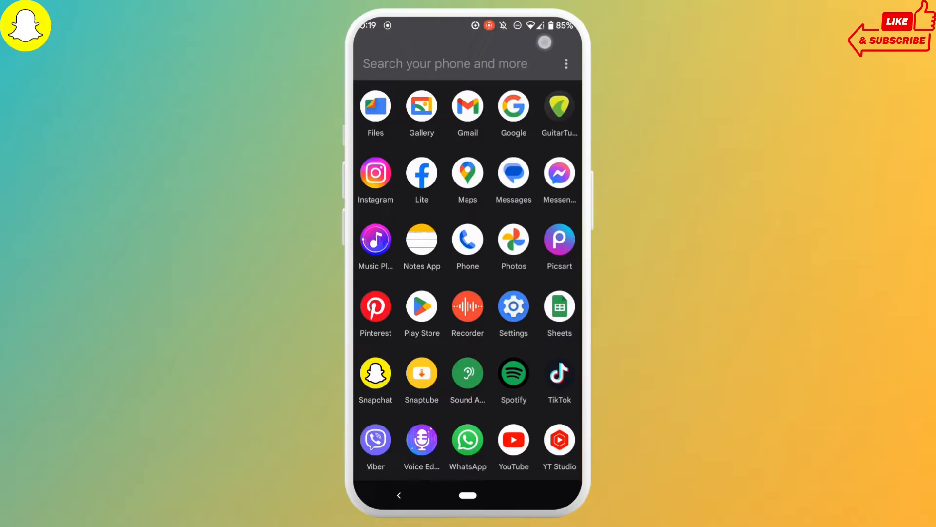
Search Android Settings for 'loc' to find Location options.
type("loca")
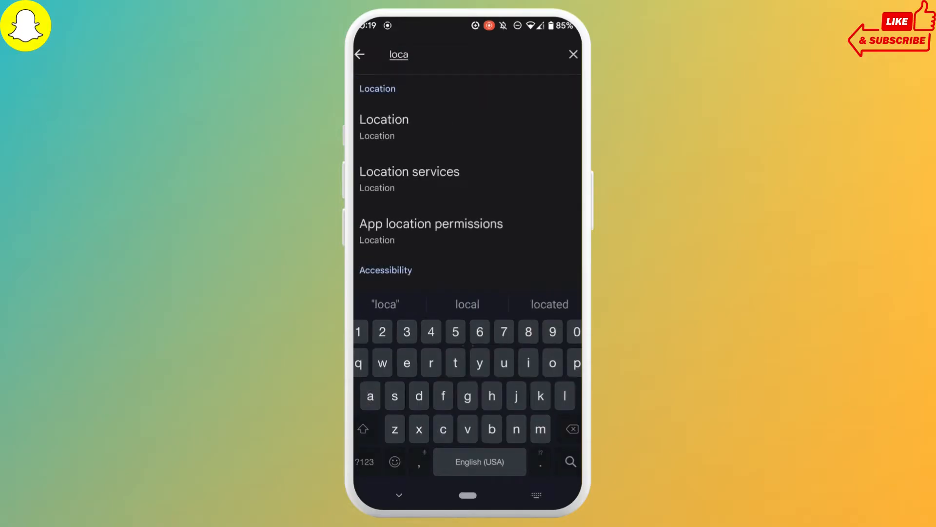
Switch on Use location in Location settings, then return to the Snapchat camera.
left_click(383, 119)
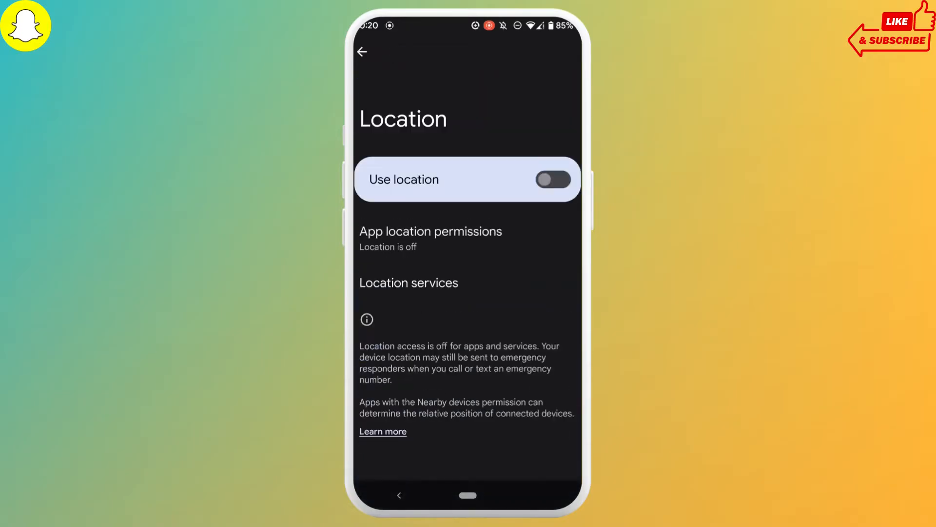
left_click(552, 180)
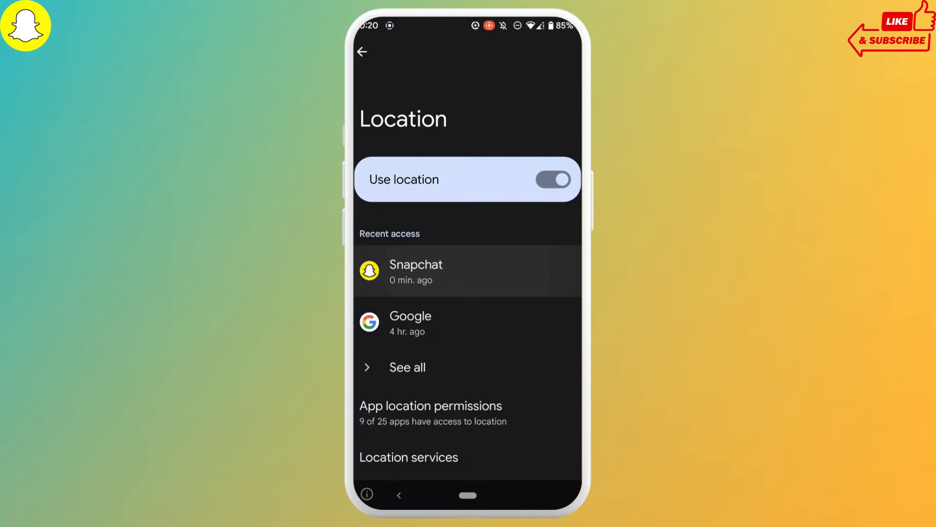
left_click(415, 271)
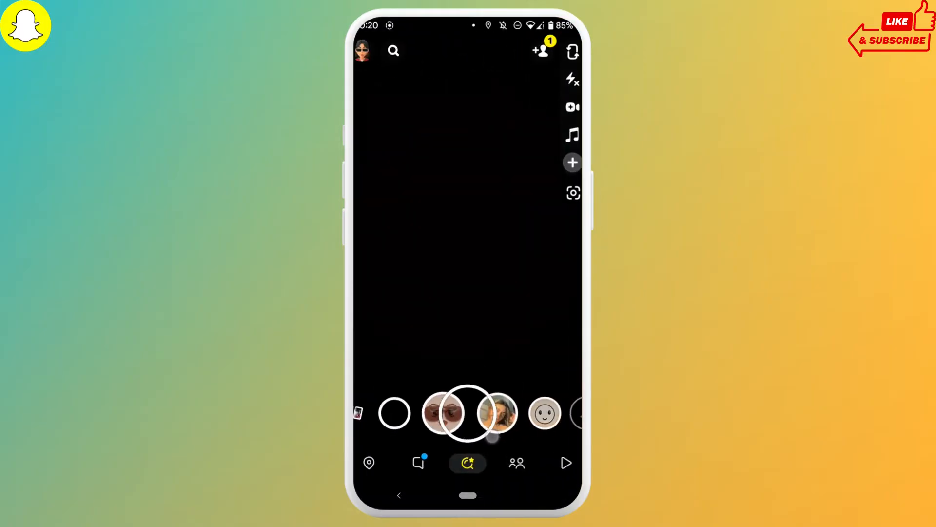
Open the Google Play Store search field.
left_click(468, 413)
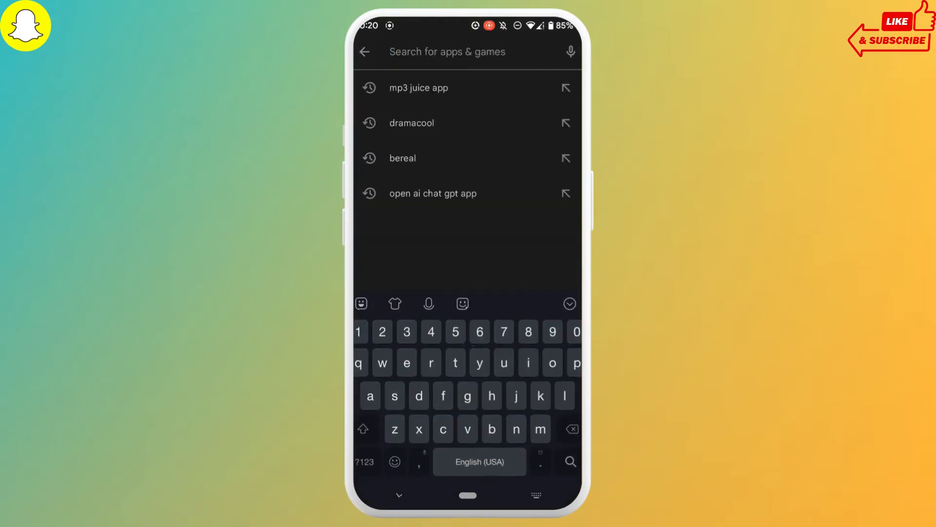
Search 'sn', update Snapchat from its store page, and open it.
type("sn")
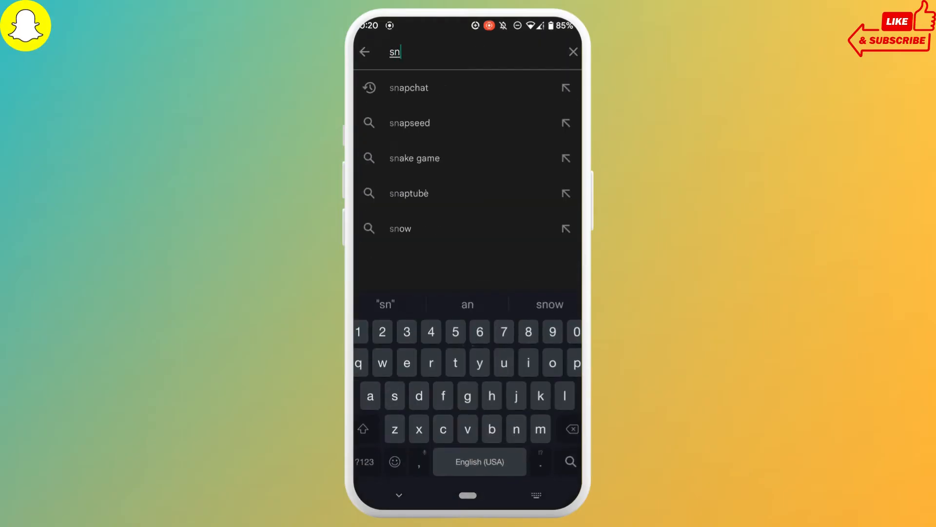
left_click(409, 87)
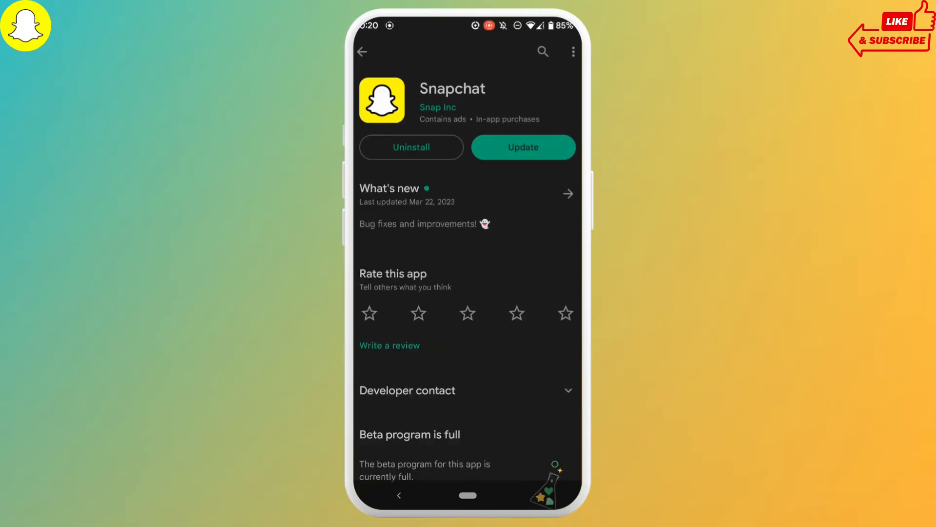
left_click(522, 147)
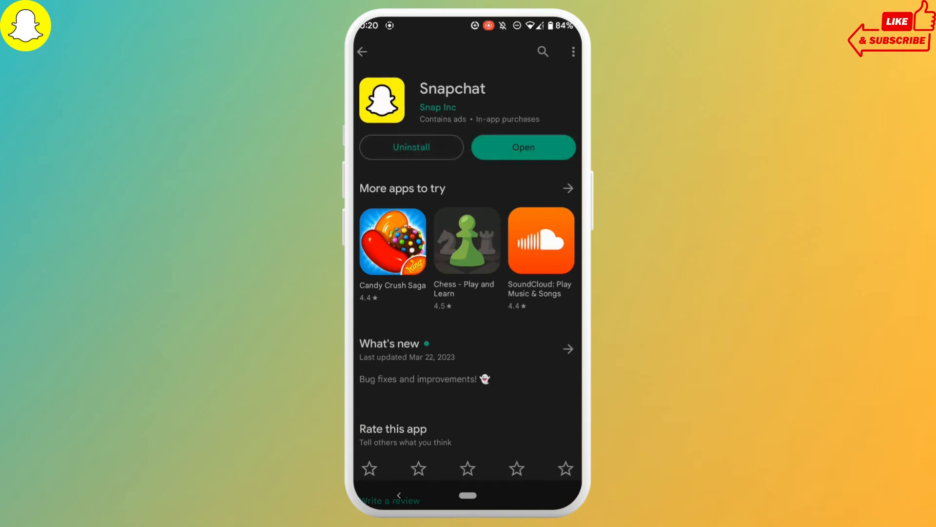
left_click(522, 147)
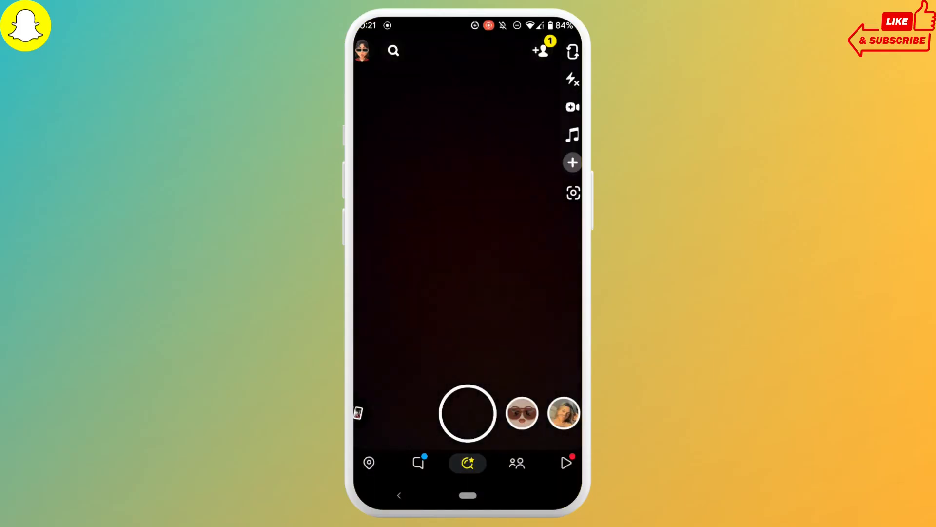
Bring up the lens carousel in the Snapchat camera and apply a lens.
left_click(468, 413)
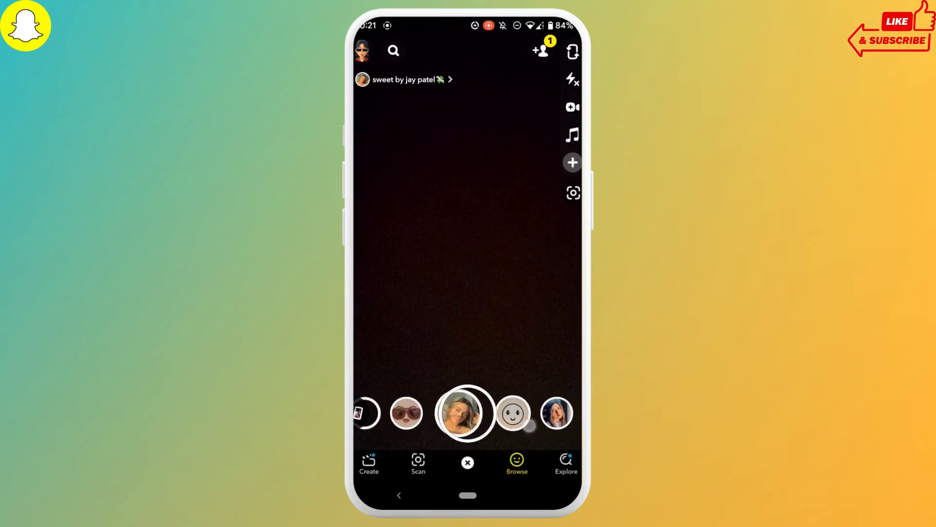